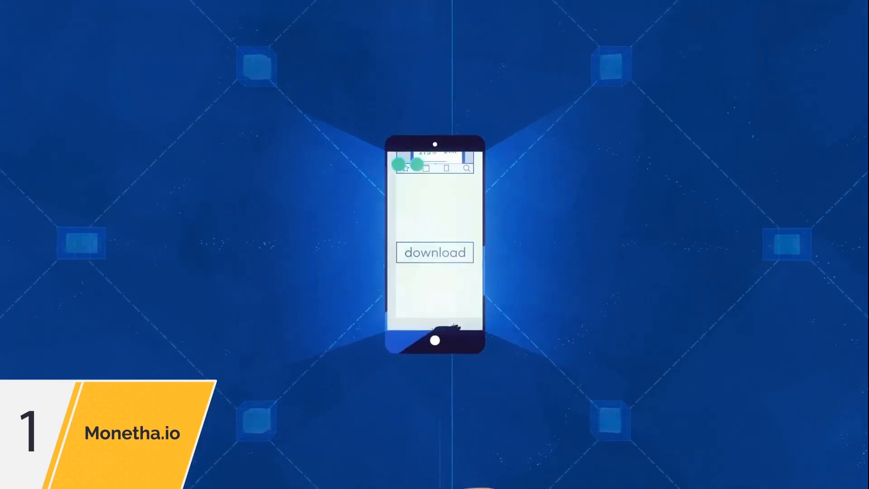
# Step: Play the animation so the phone screen moves from the download prompt to downloading Monetha.io
pyautogui.click(435, 253)
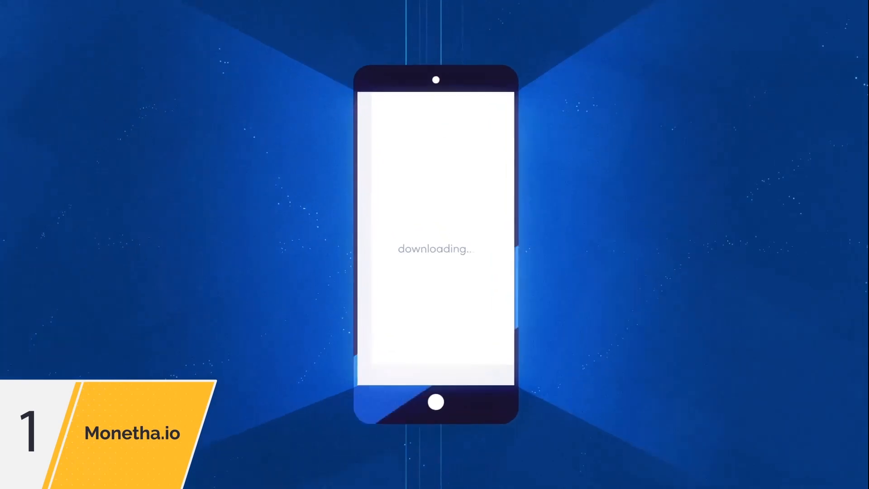